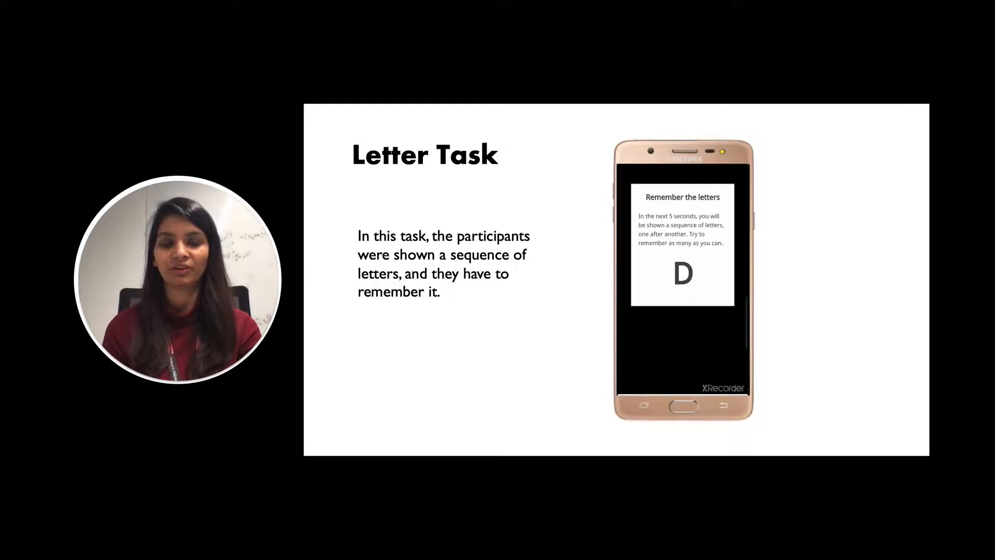
key(Right)
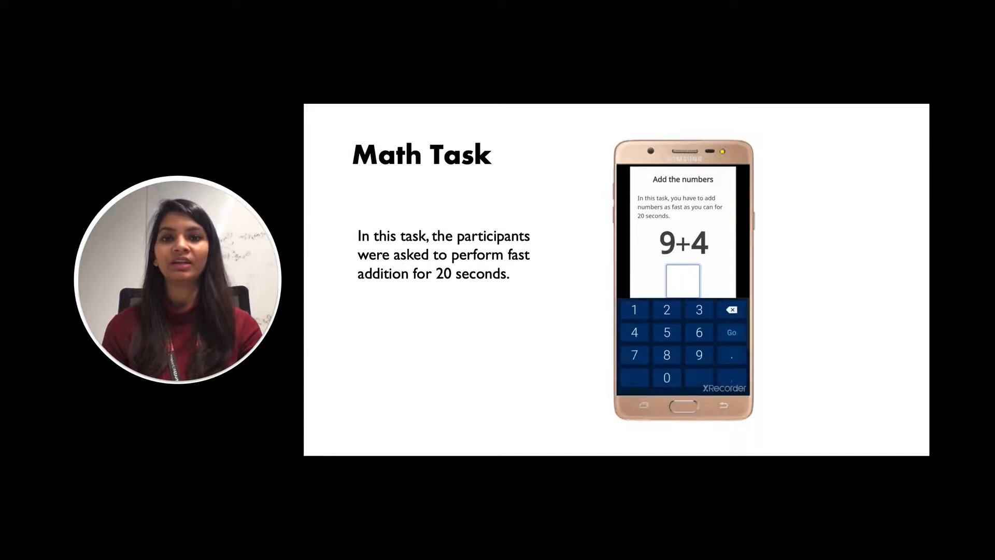